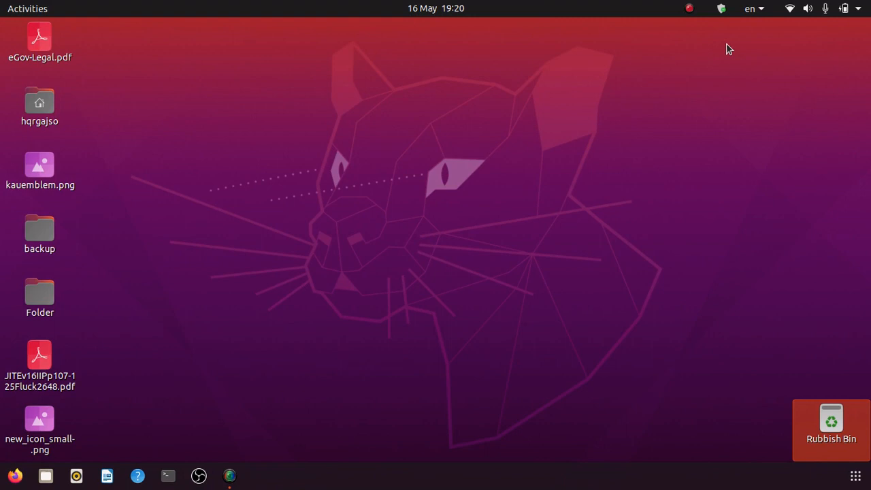
mouse_move(198, 476)
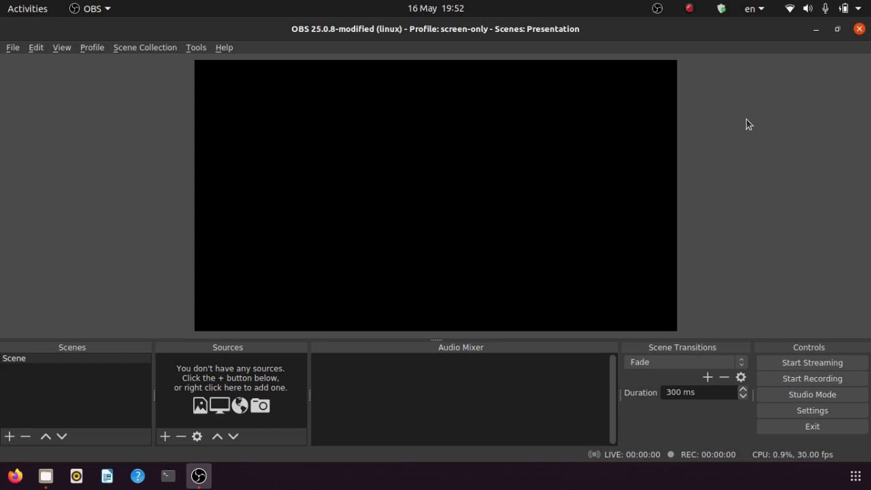
mouse_move(811, 378)
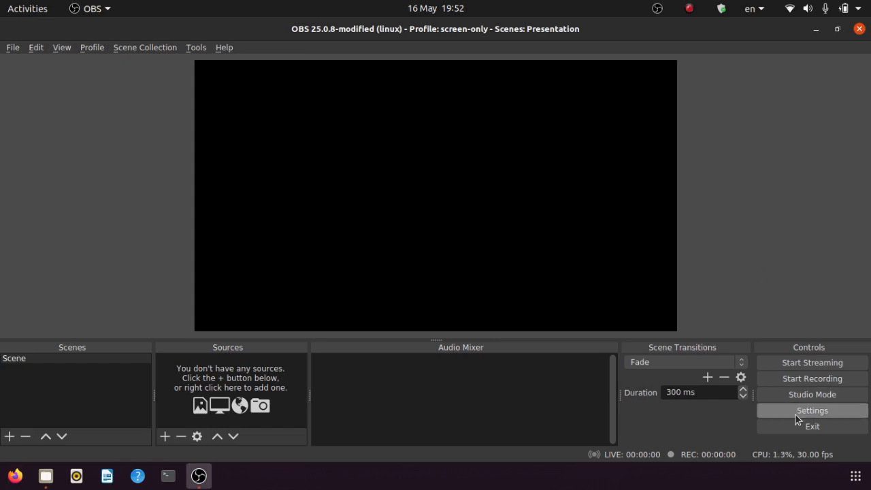
mouse_move(57, 369)
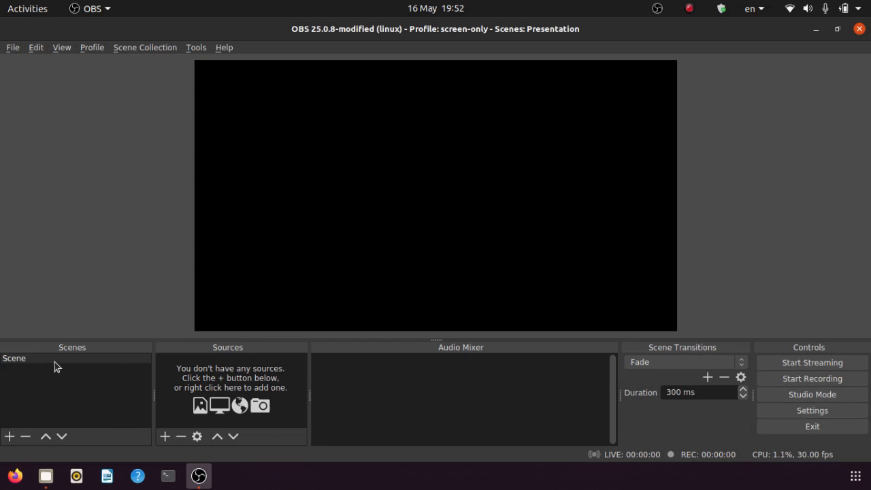
- Add a Video Capture Device (V4L2) source for the laptop webcam to the scene
click(689, 8)
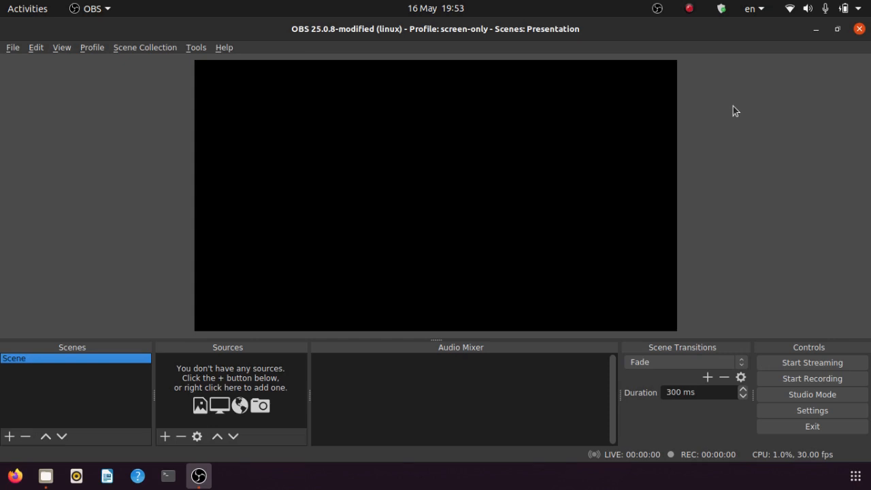
mouse_move(571, 83)
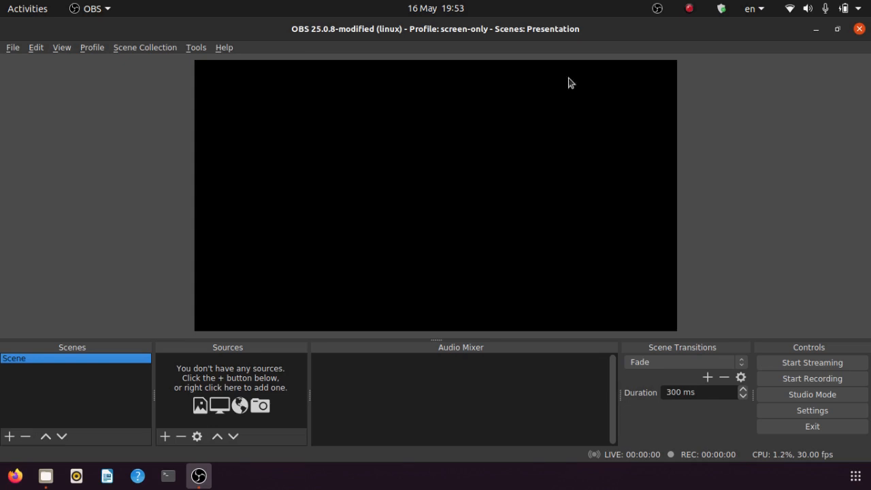
click(163, 435)
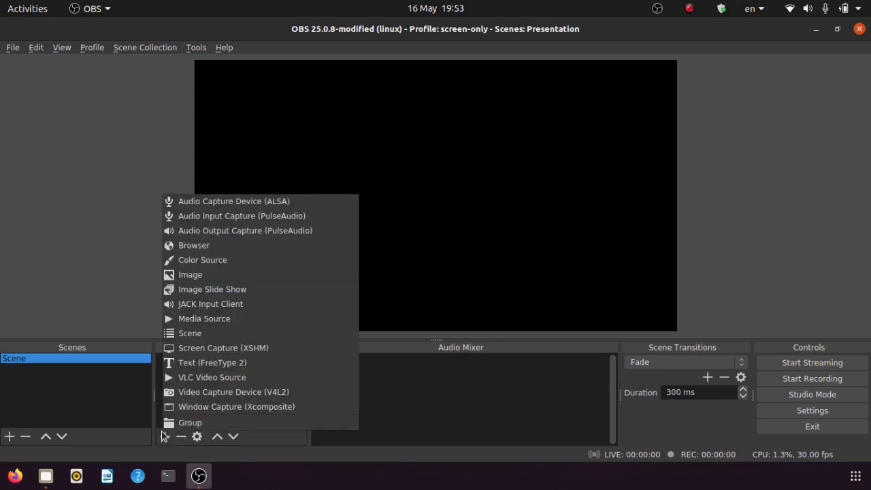
click(234, 392)
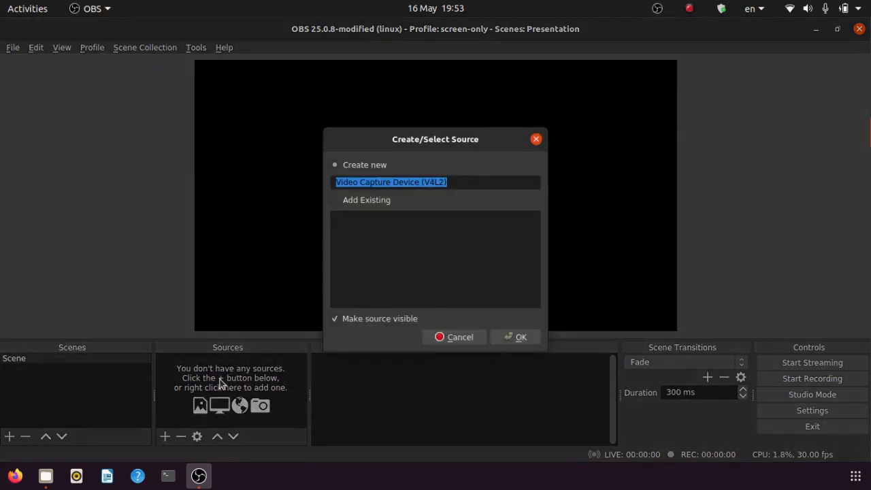
mouse_move(170, 415)
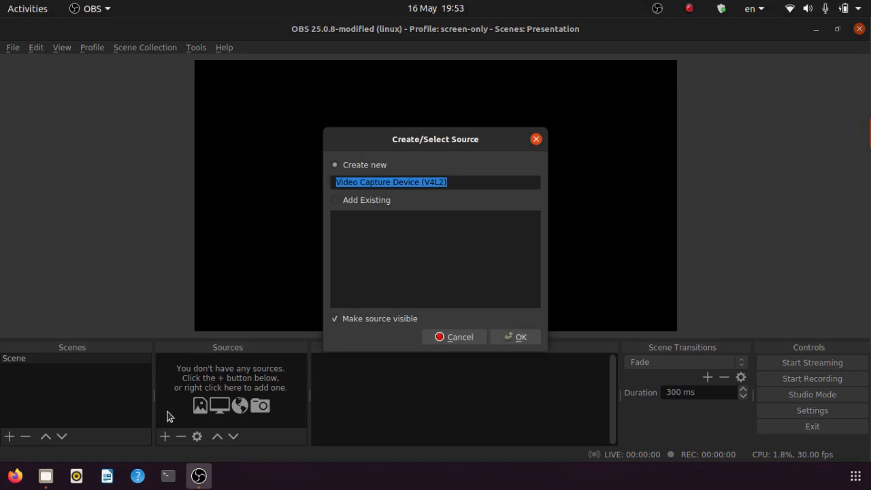
mouse_move(342, 291)
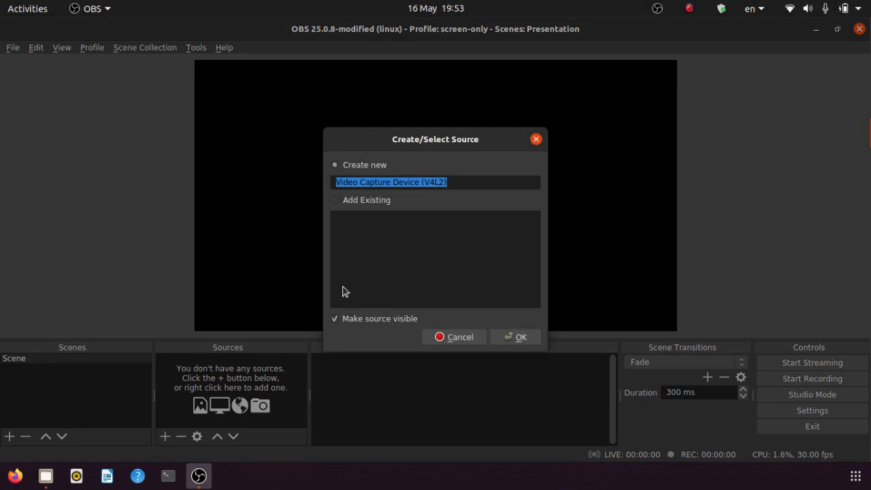
mouse_move(397, 218)
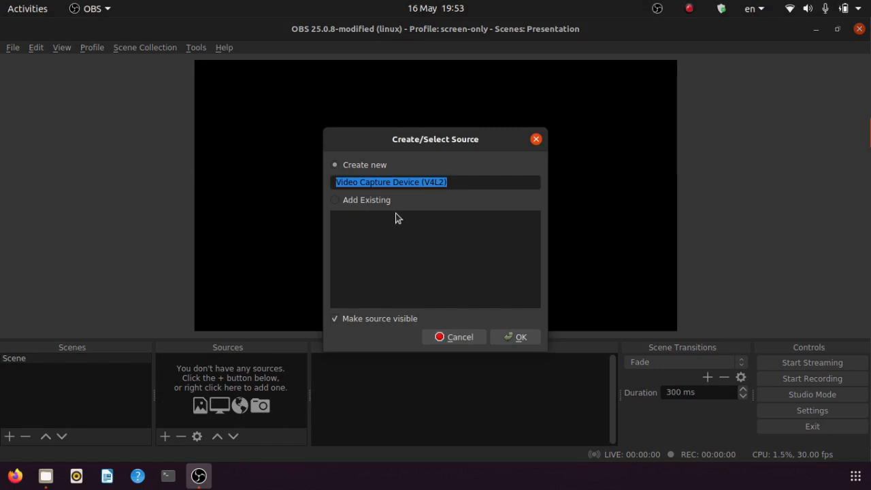
click(453, 337)
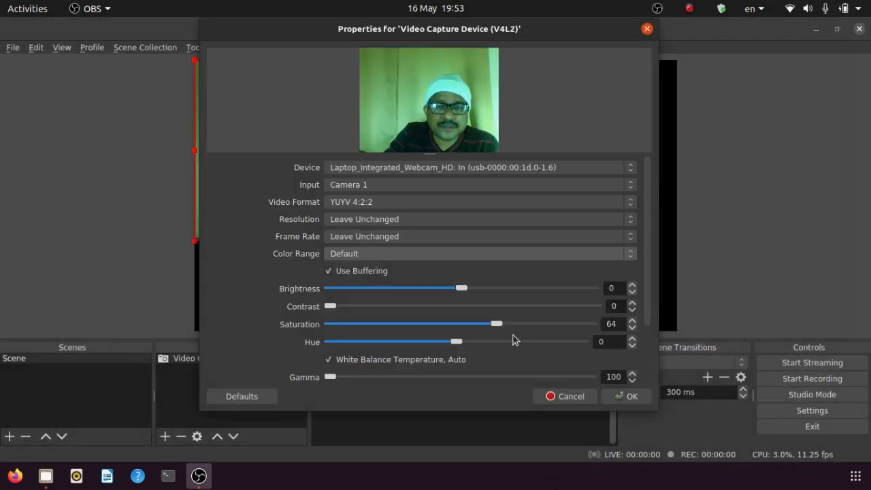
mouse_move(571, 359)
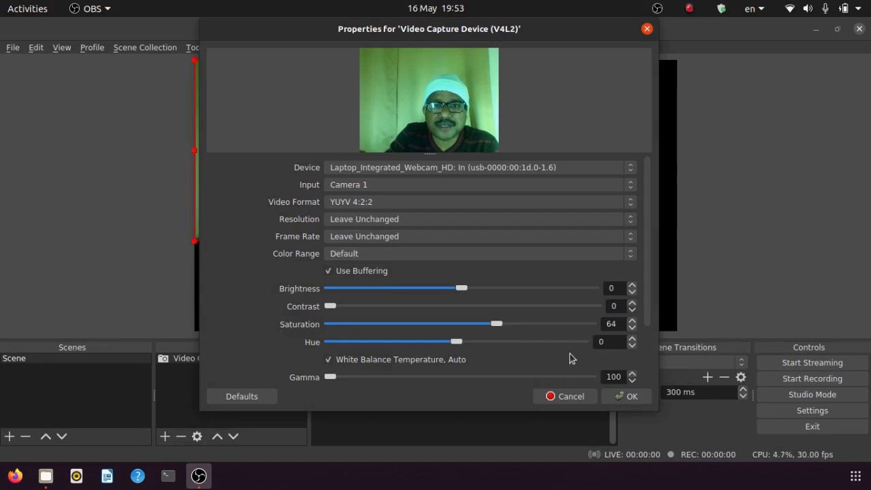
mouse_move(316, 292)
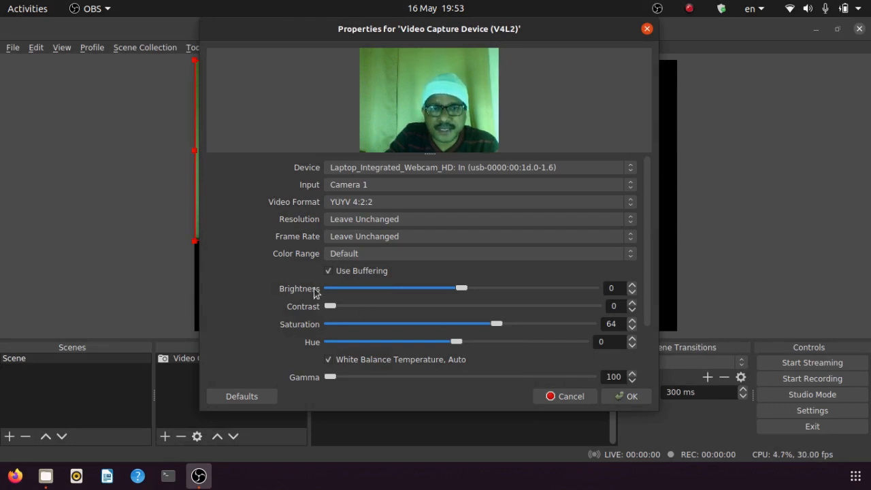
mouse_move(253, 275)
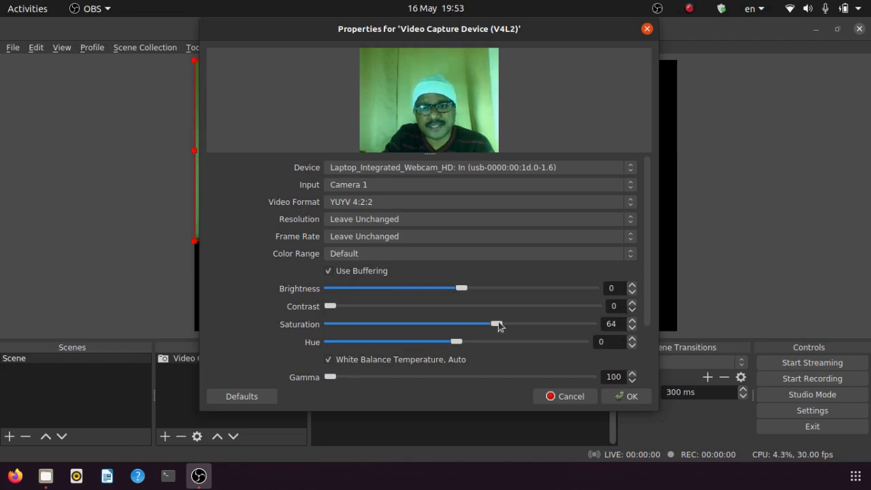
- Accept the webcam settings and shrink its feed into a small box at the bottom-left corner
click(630, 396)
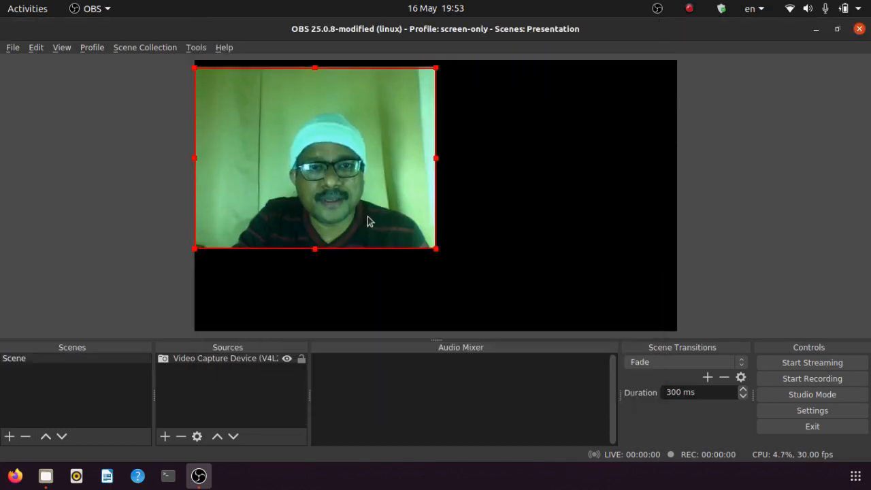
drag(316, 158, 498, 213)
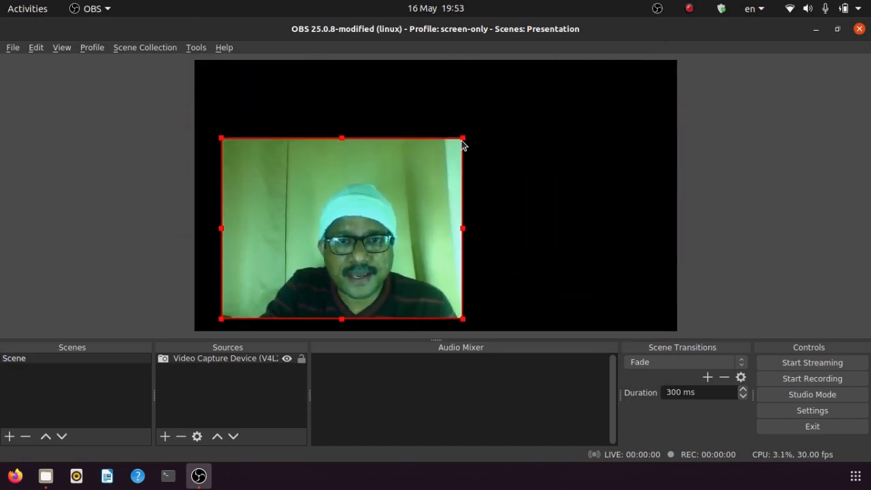
drag(463, 139, 304, 257)
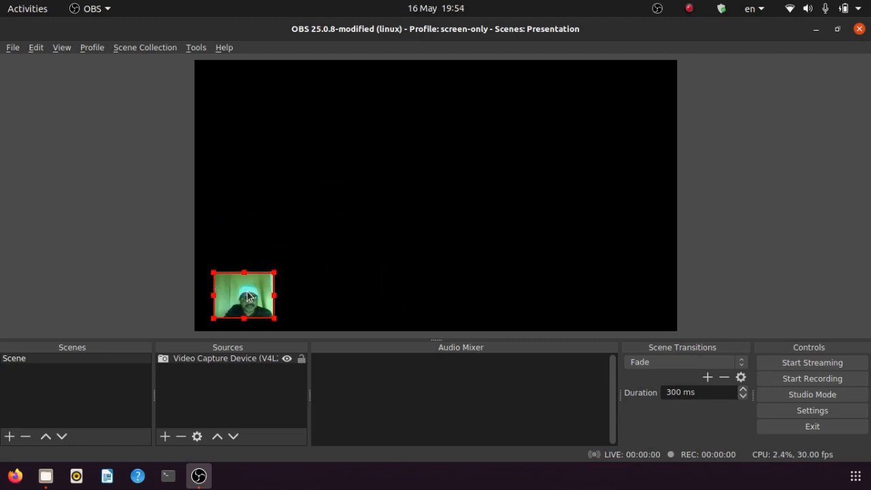
mouse_move(479, 264)
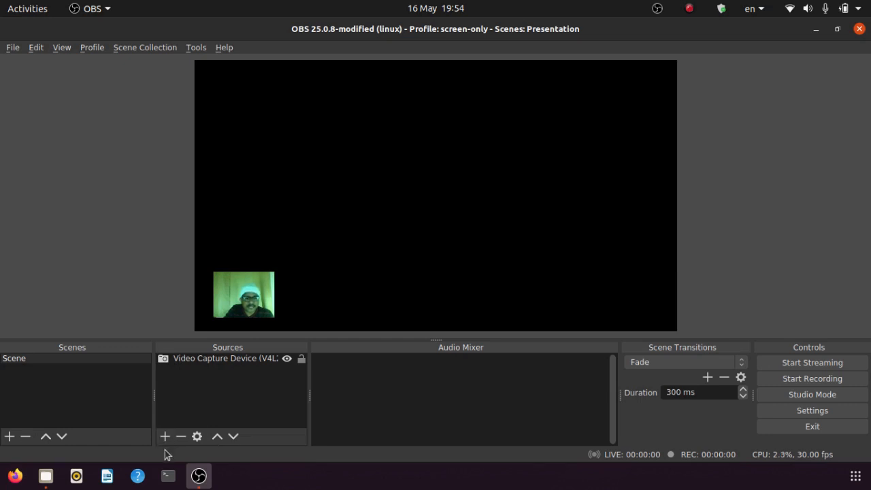
- Add an Audio Input Capture (PulseAudio) source using the Built-in Audio Analogue Stereo device
click(163, 435)
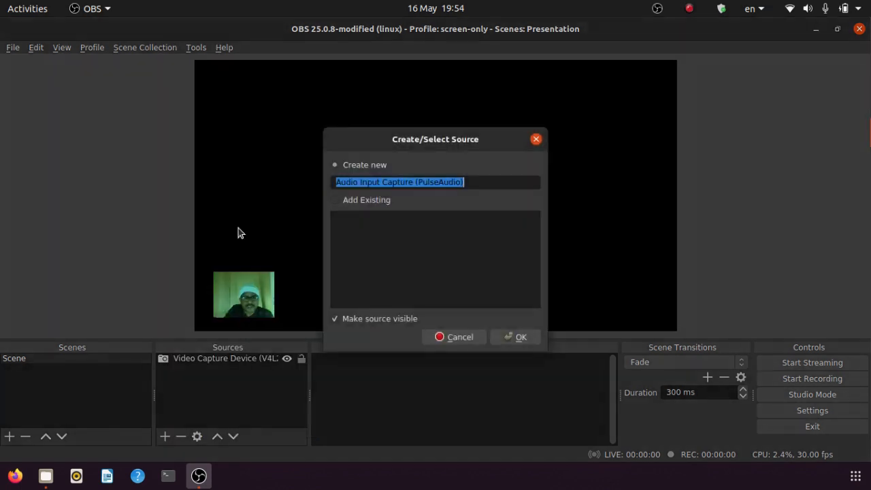
click(520, 337)
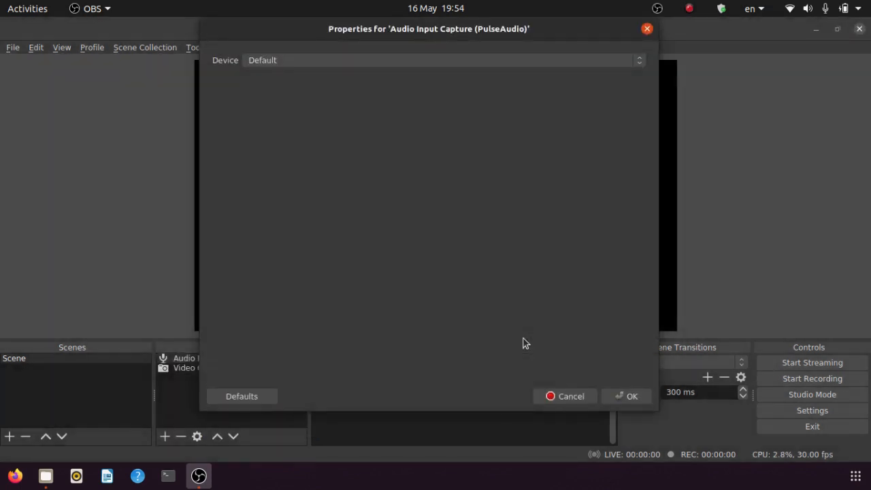
click(442, 60)
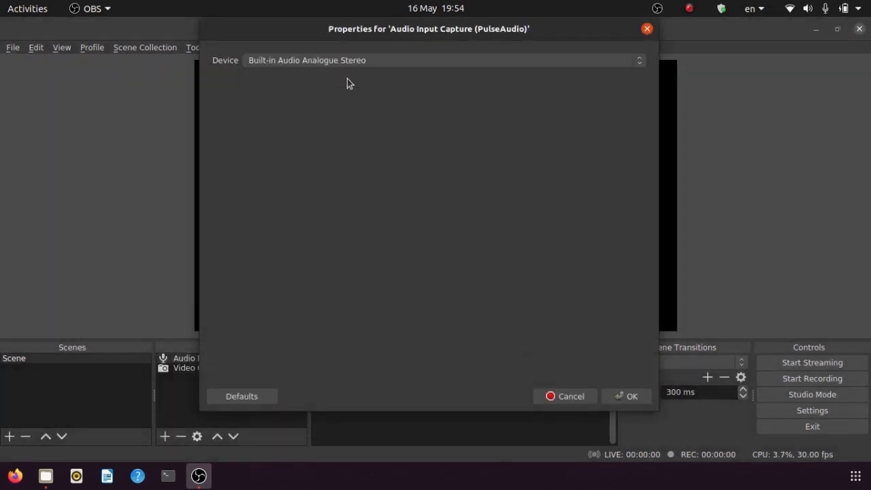
click(631, 396)
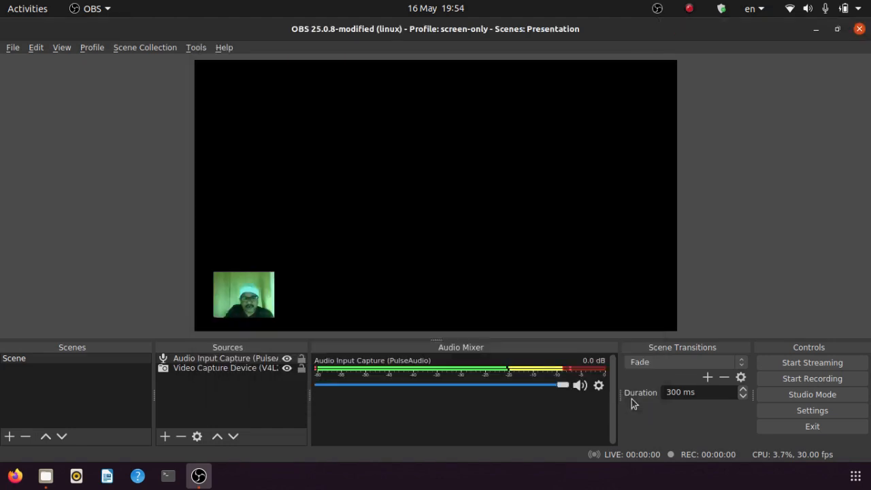
mouse_move(571, 442)
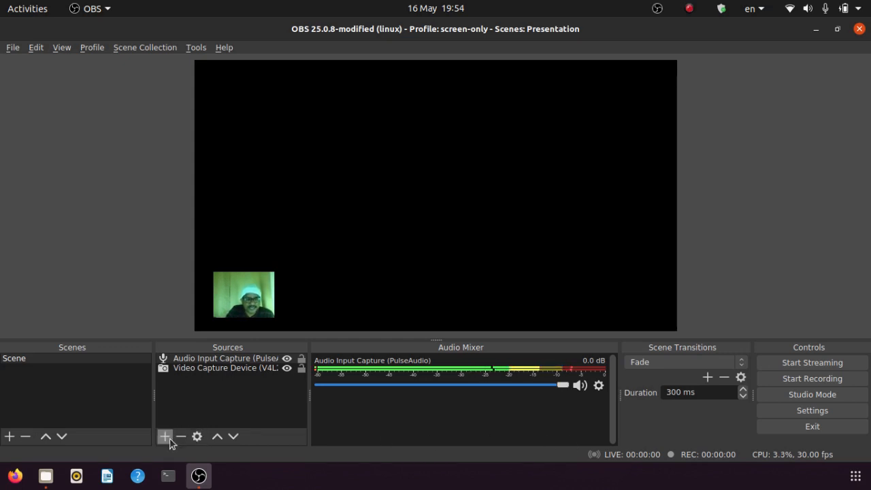
- Add a Screen Capture (XSHM) source of the full display and move it beneath the webcam in the source order
click(165, 435)
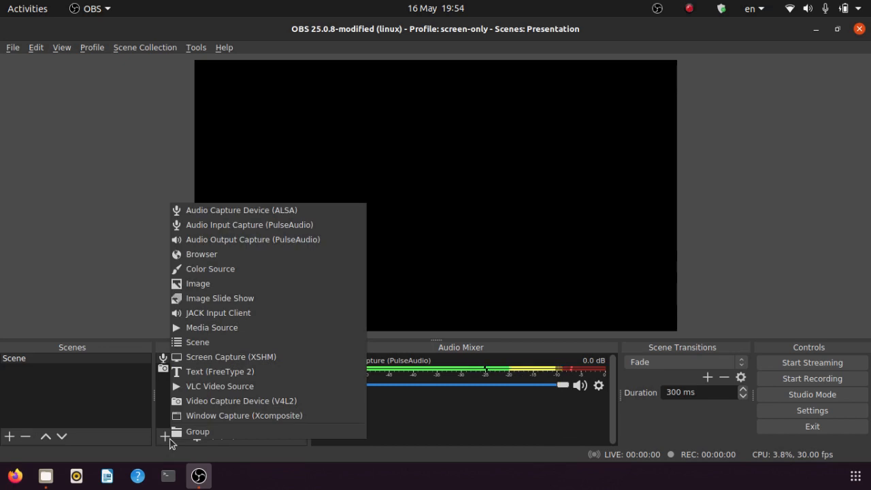
mouse_move(232, 356)
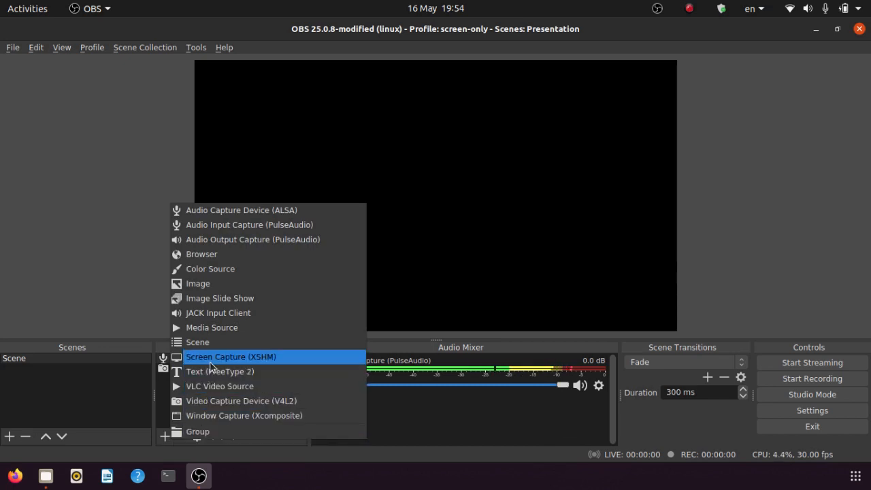
click(231, 356)
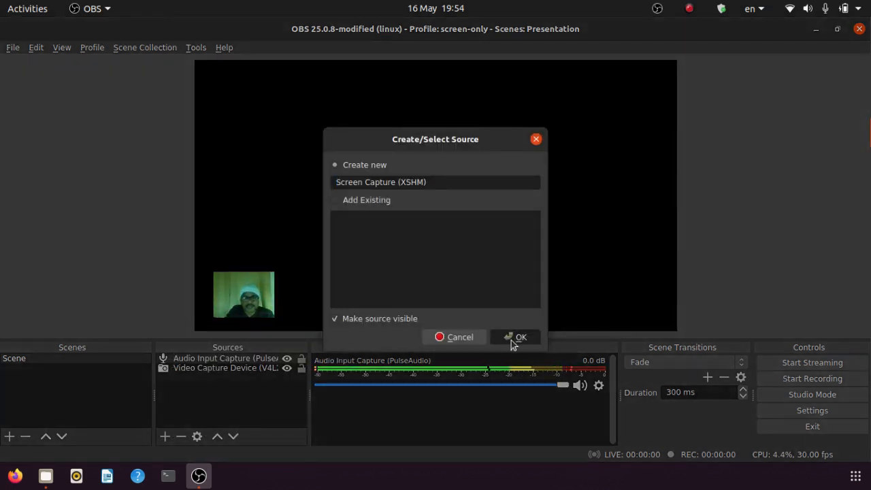
click(521, 337)
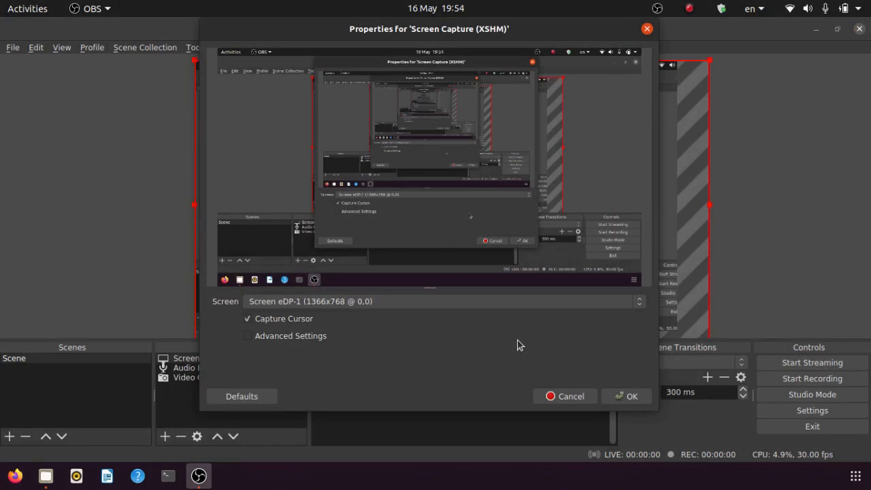
mouse_move(645, 266)
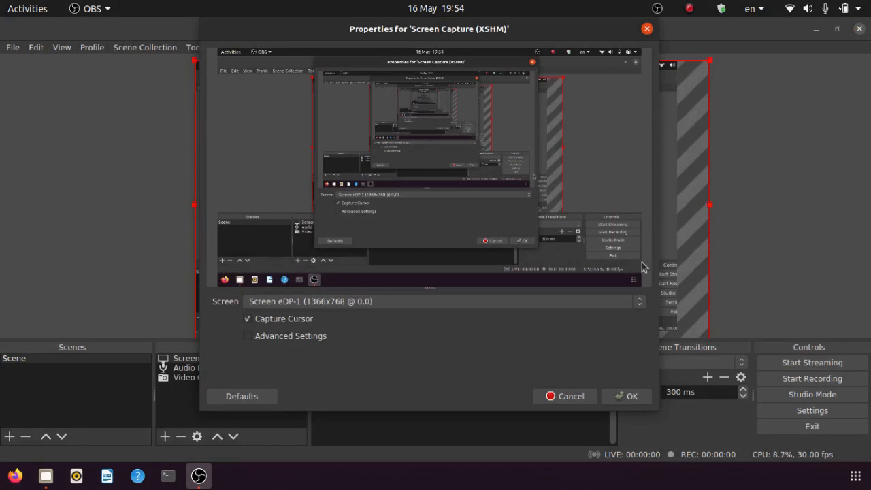
click(632, 396)
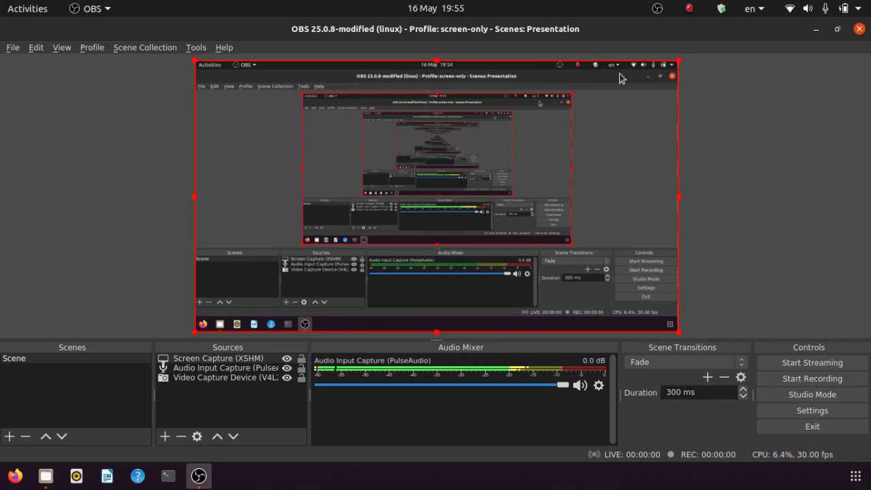
mouse_move(266, 436)
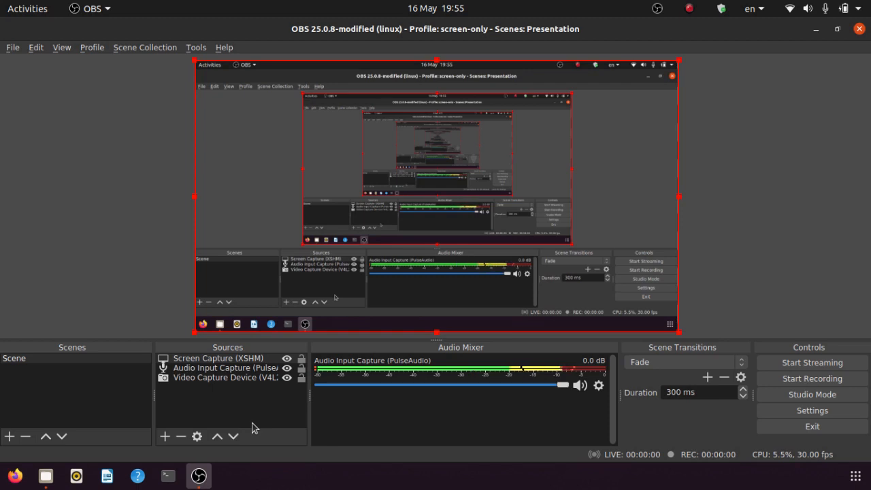
mouse_move(217, 436)
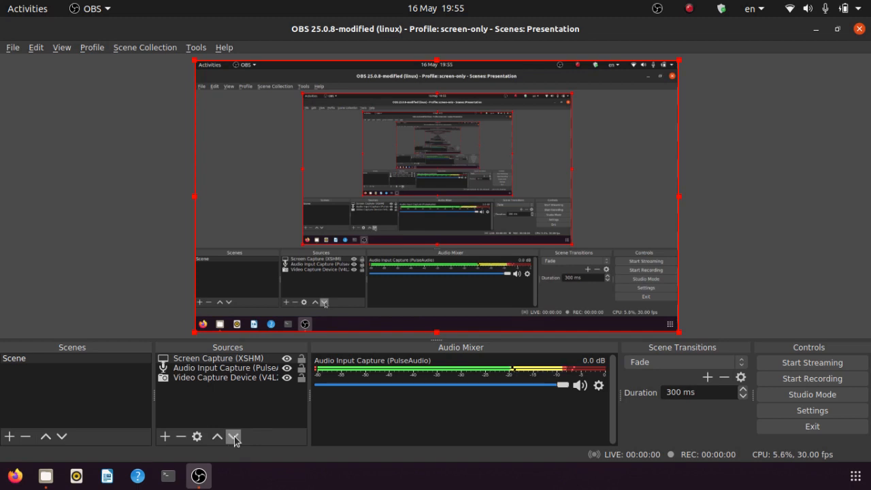
click(233, 435)
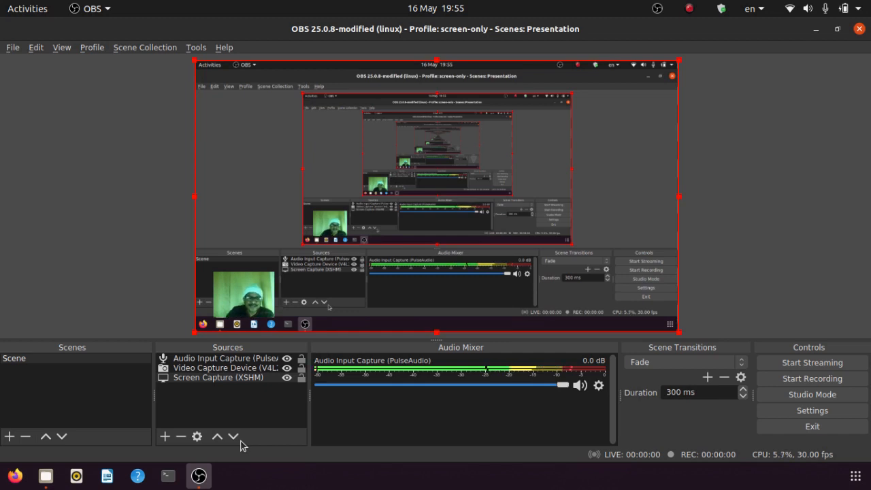
mouse_move(165, 435)
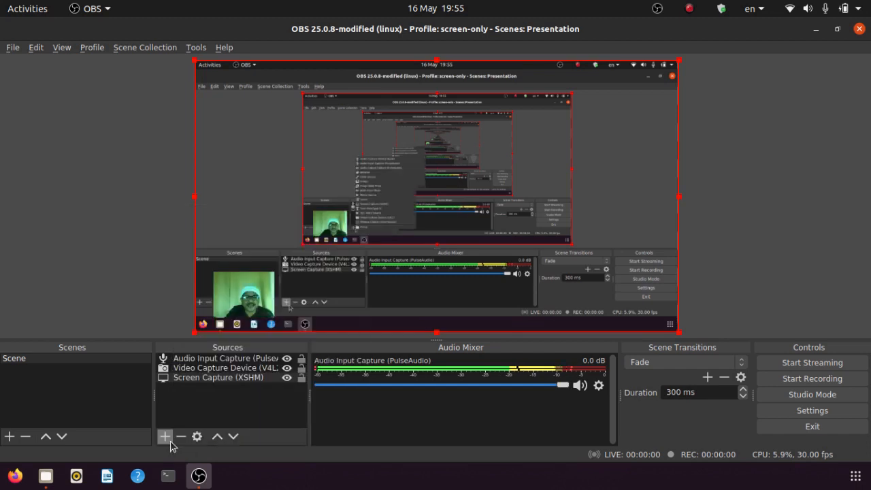
- Add an Image source from kauemblem.png and place the emblem in the canvas's top-right corner
click(165, 435)
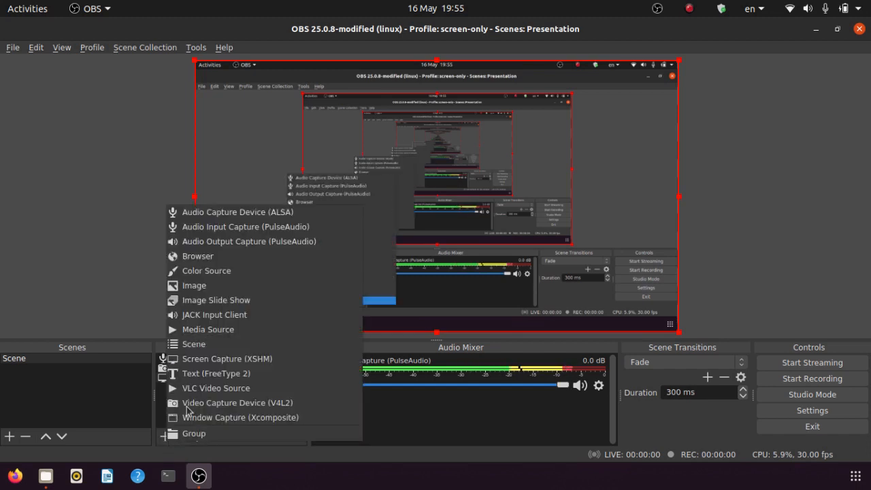
click(193, 285)
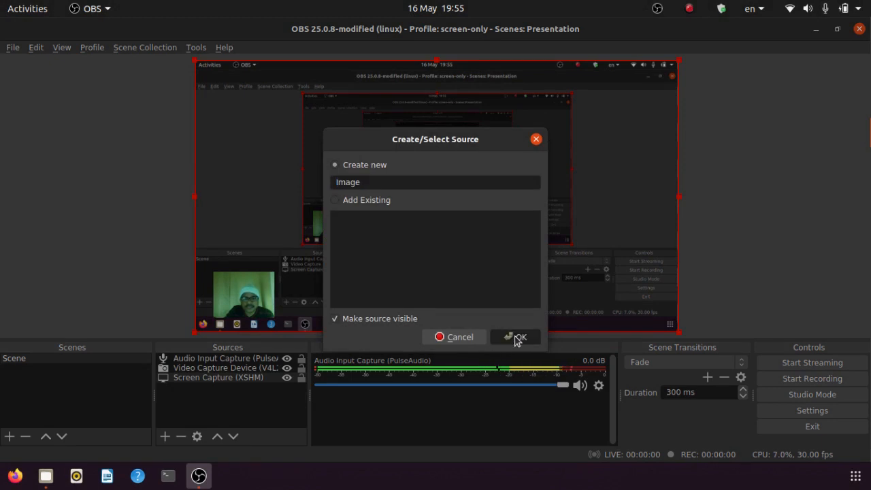
click(515, 338)
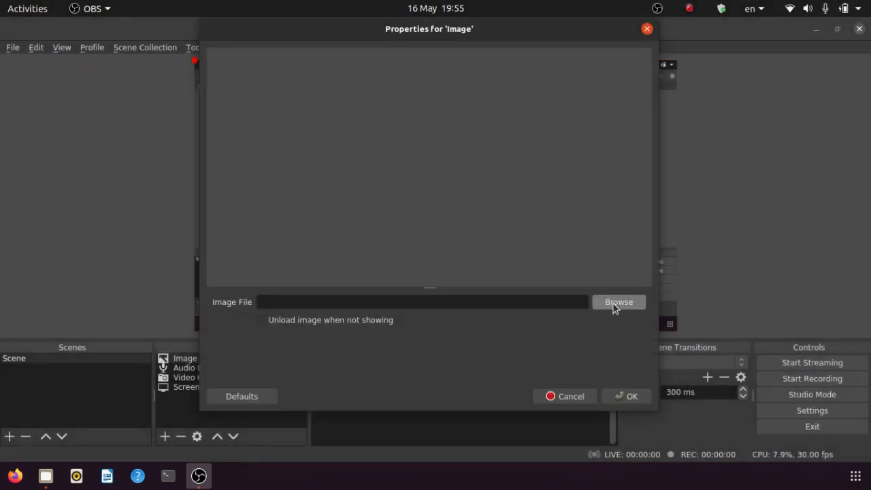
click(618, 302)
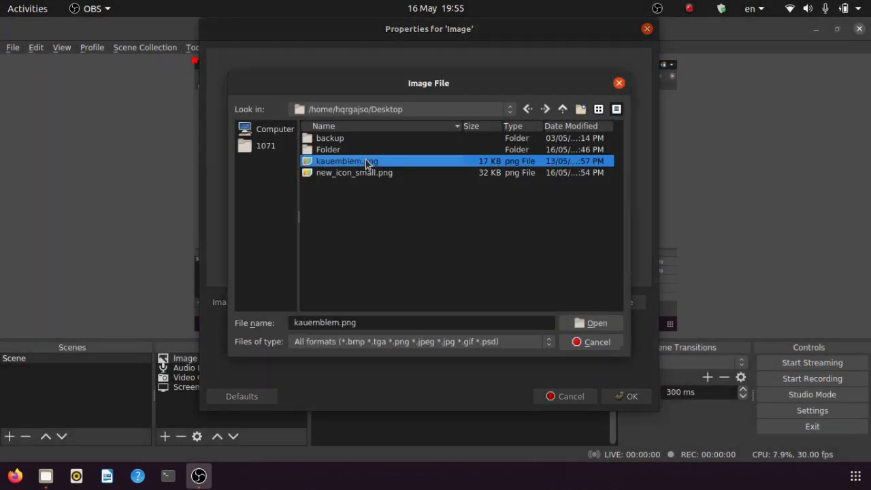
click(596, 322)
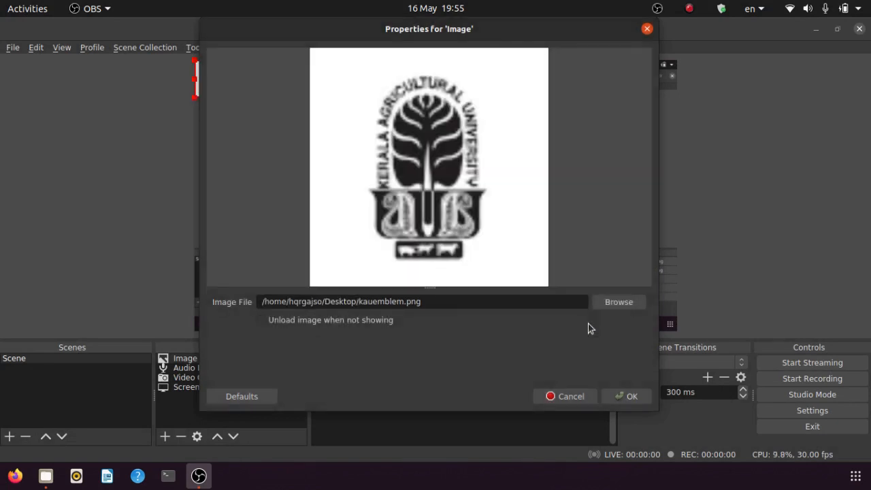
click(626, 396)
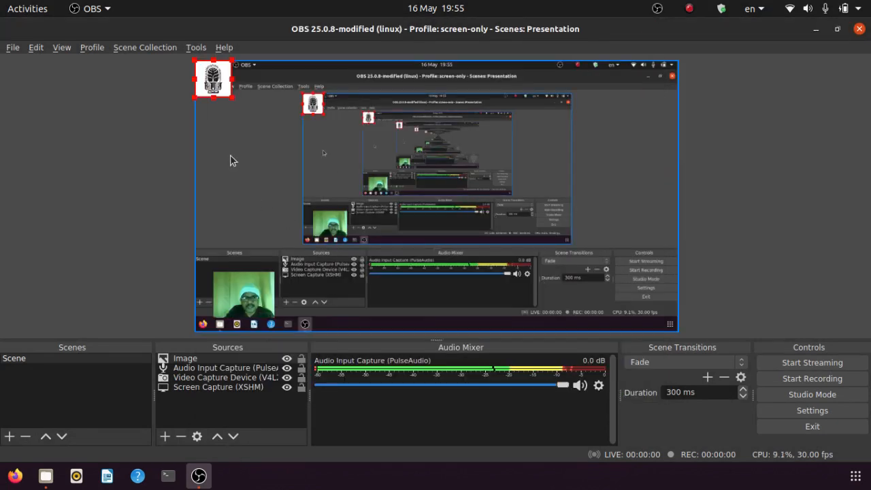
drag(213, 77, 637, 98)
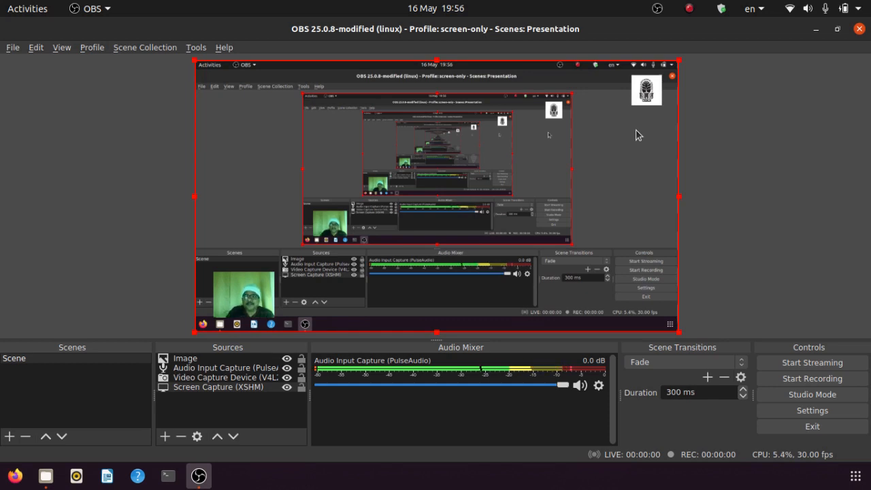
- Minimize OBS and open eGov-Legal.pdf from the desktop, maximized in Document Viewer
click(45, 476)
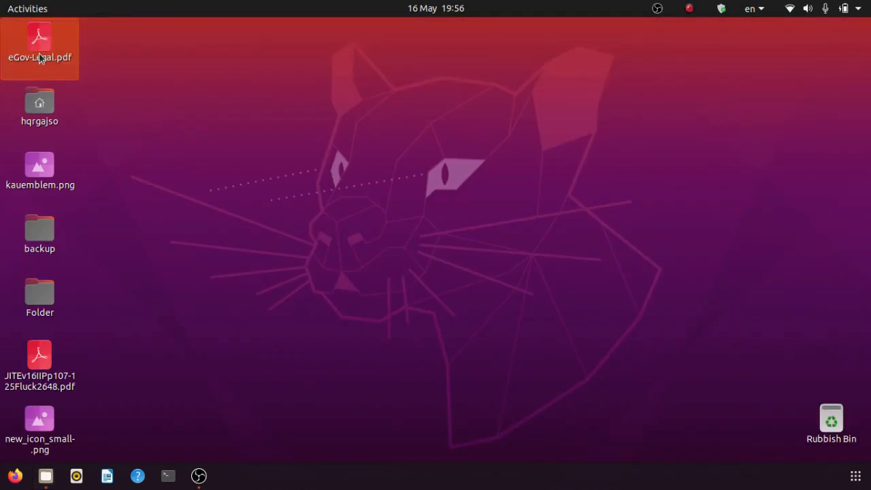
double_click(40, 40)
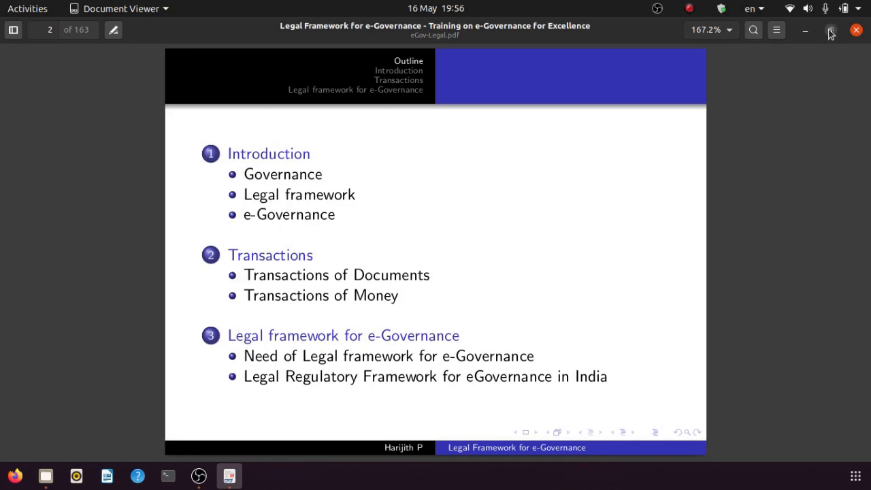
click(830, 30)
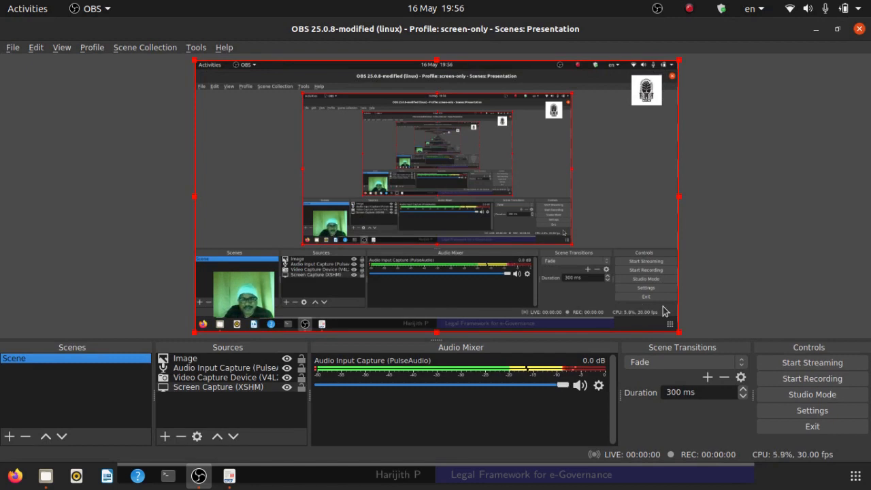
mouse_move(811, 378)
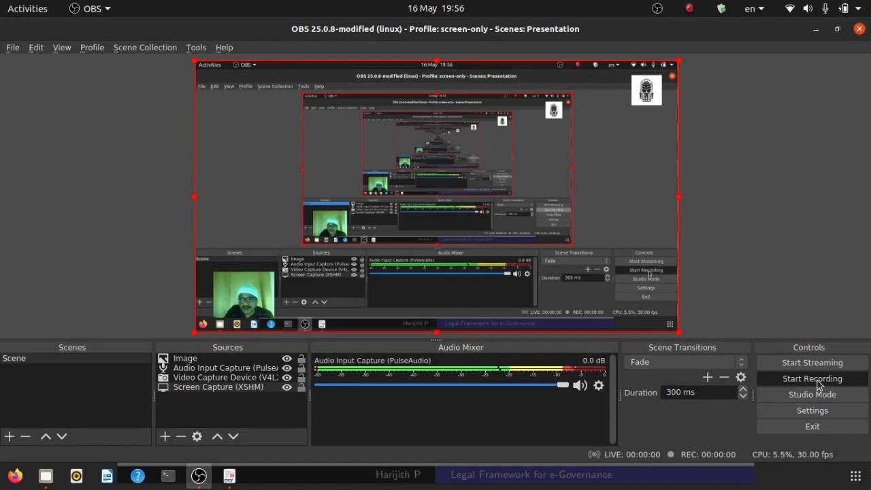
- Record the scene over the presentation for about forty seconds, then return to OBS to stop it
click(811, 378)
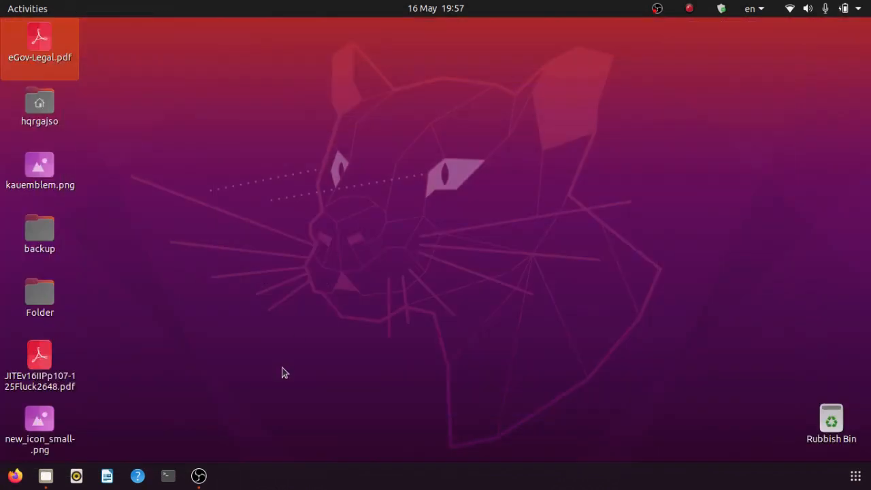
click(199, 476)
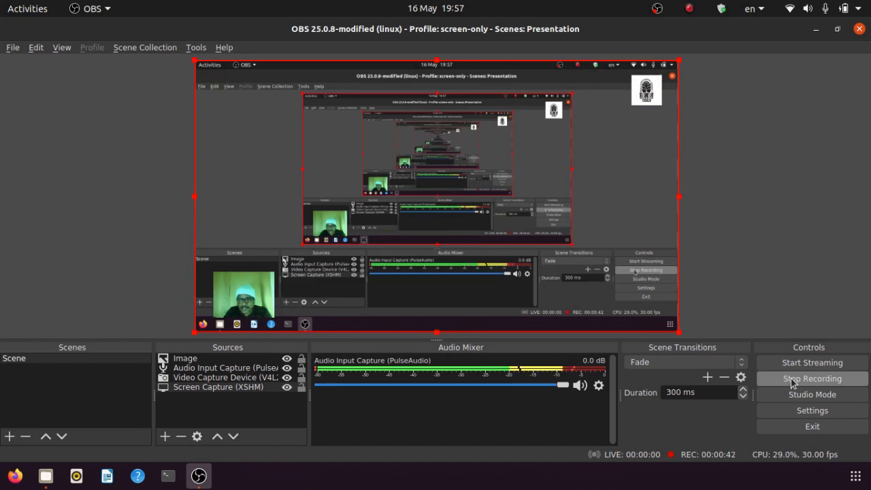
click(811, 379)
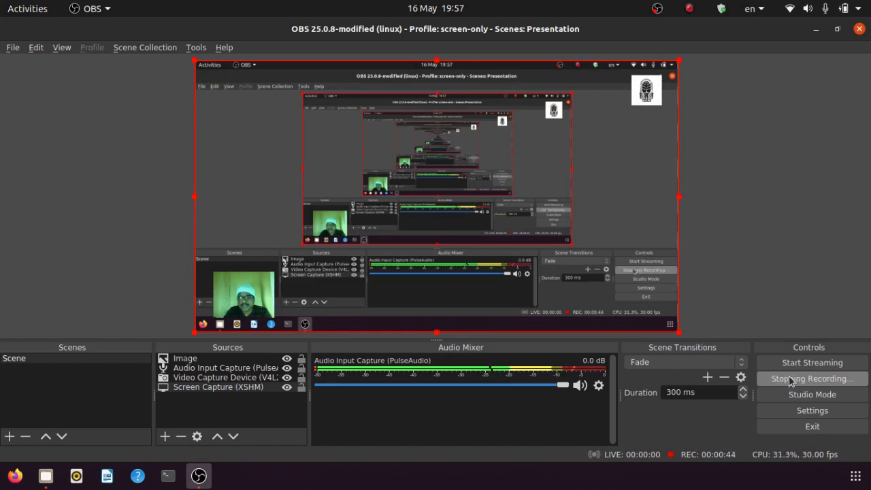
click(811, 378)
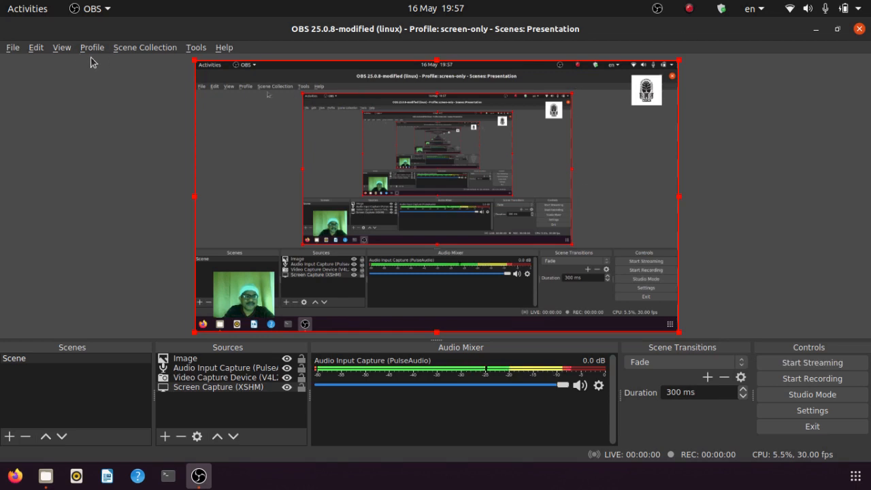
click(13, 46)
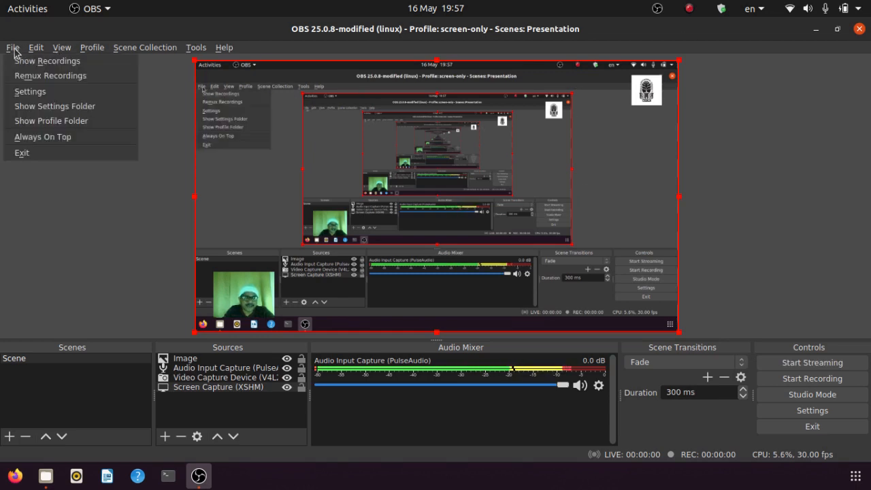
mouse_move(47, 60)
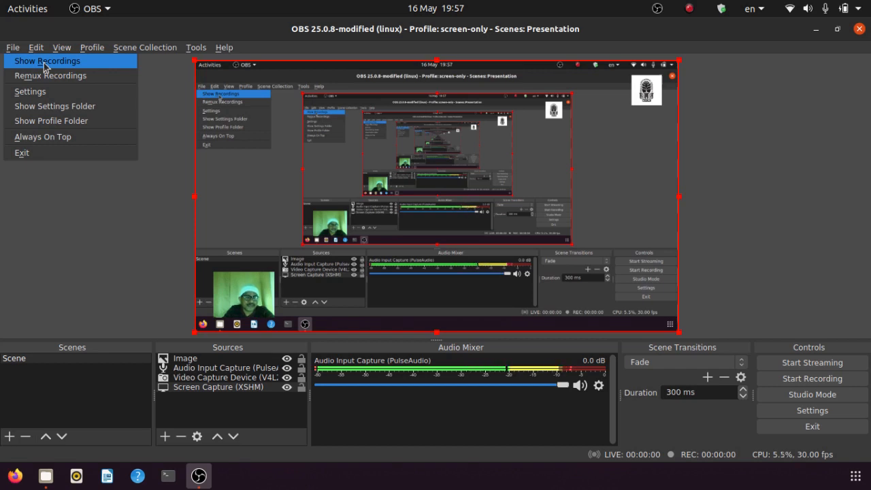
click(47, 59)
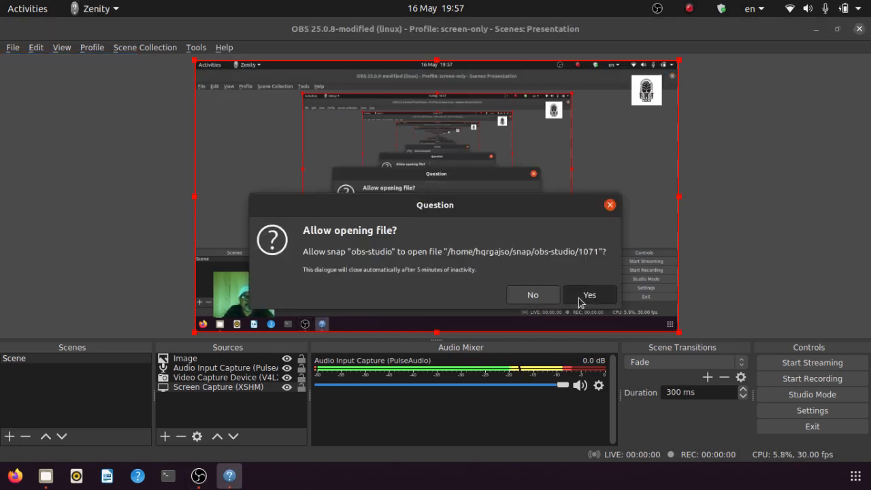
click(590, 294)
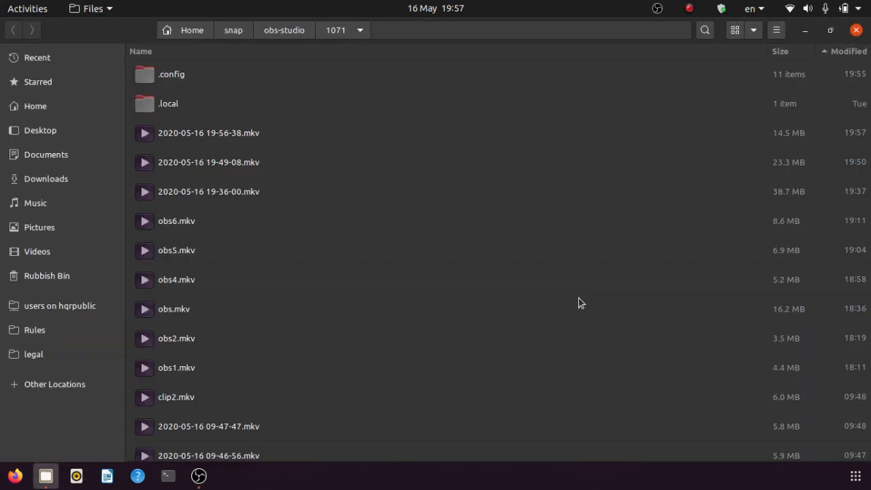
click(208, 133)
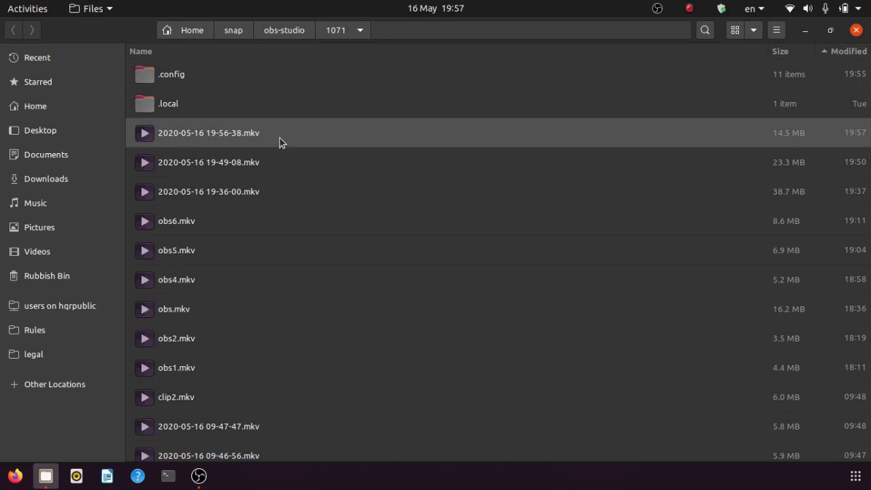
click(208, 133)
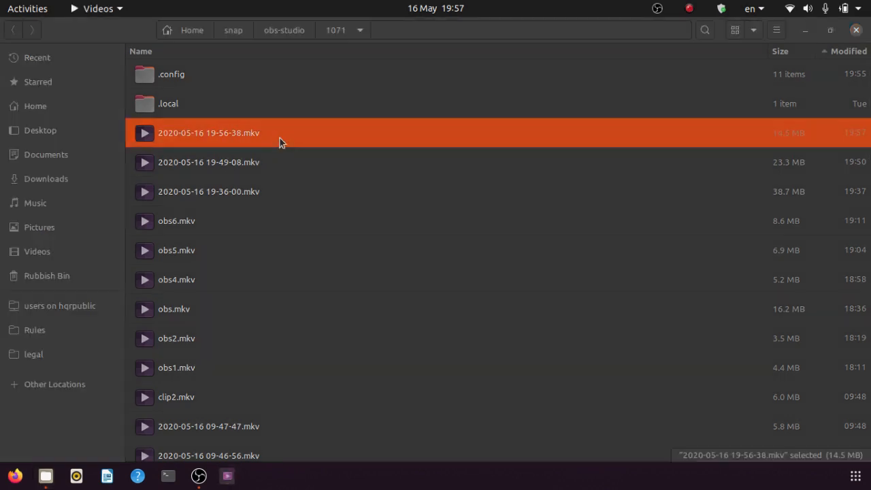
double_click(208, 133)
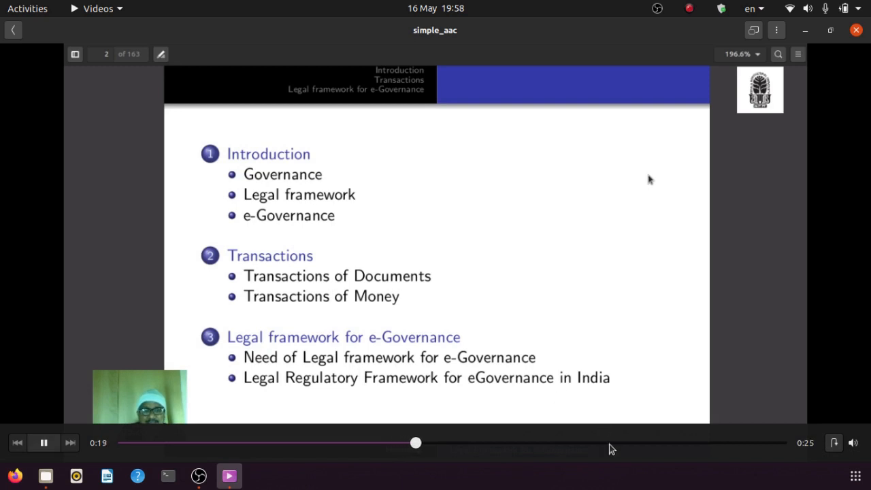
click(742, 444)
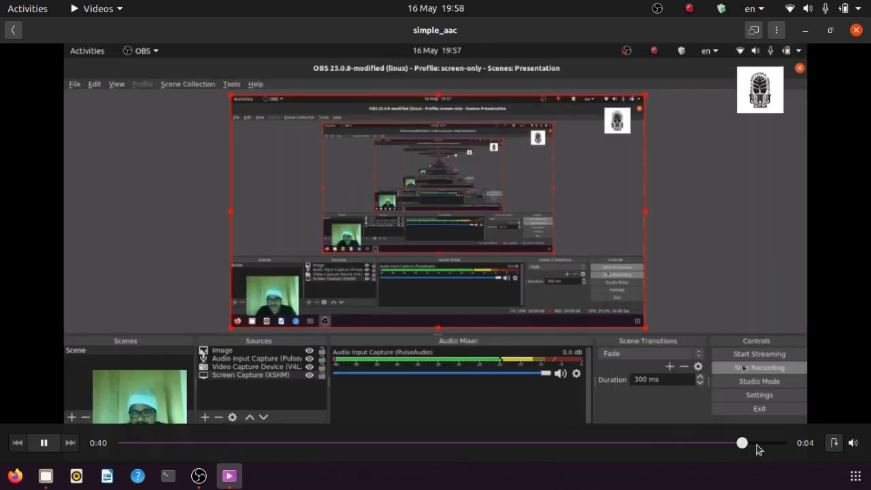